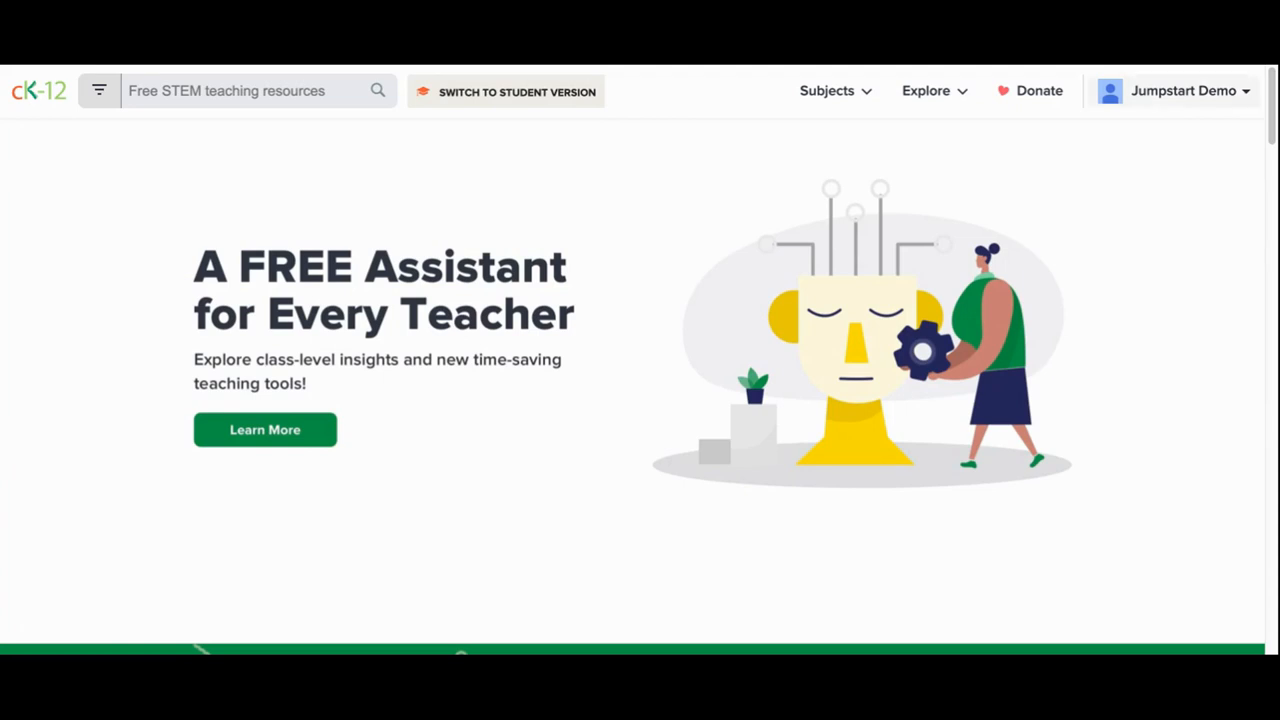
Step: Open the teacher Library and show the Create New content options, including FlexBook and Quiz
{"action": "left_click", "coordinate": [1183, 90]}
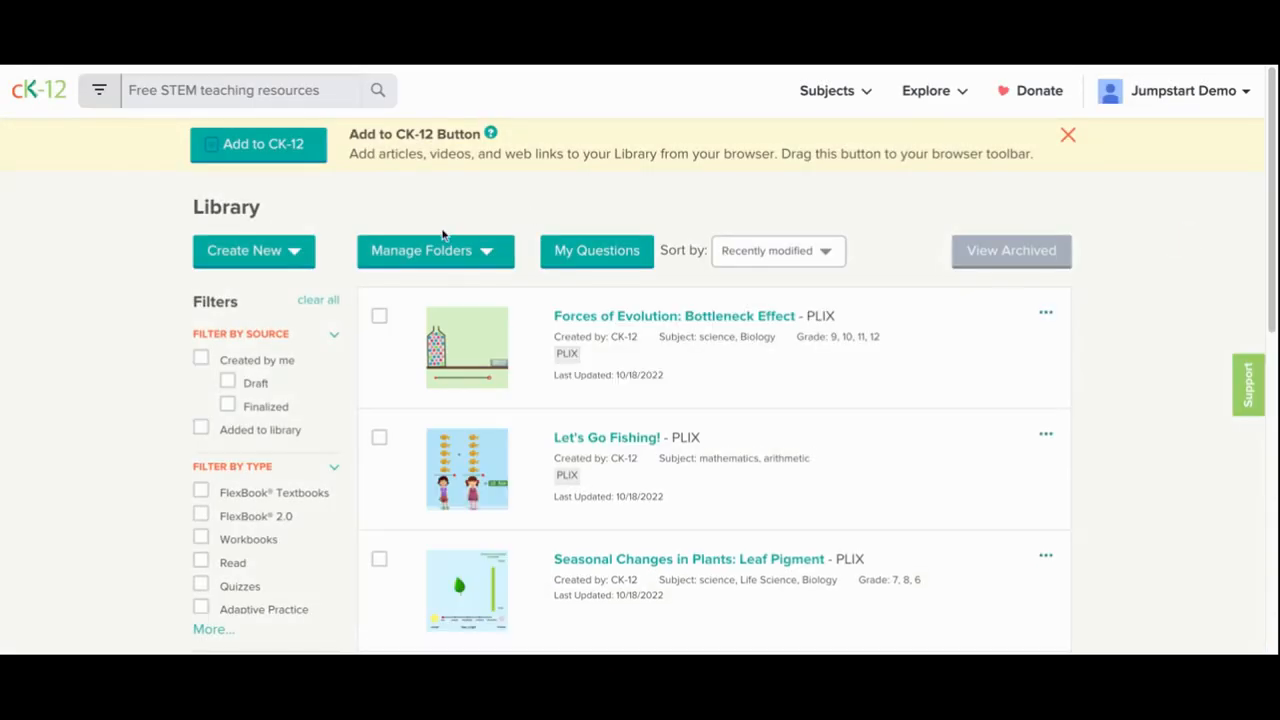
{"action": "left_click", "coordinate": [253, 250]}
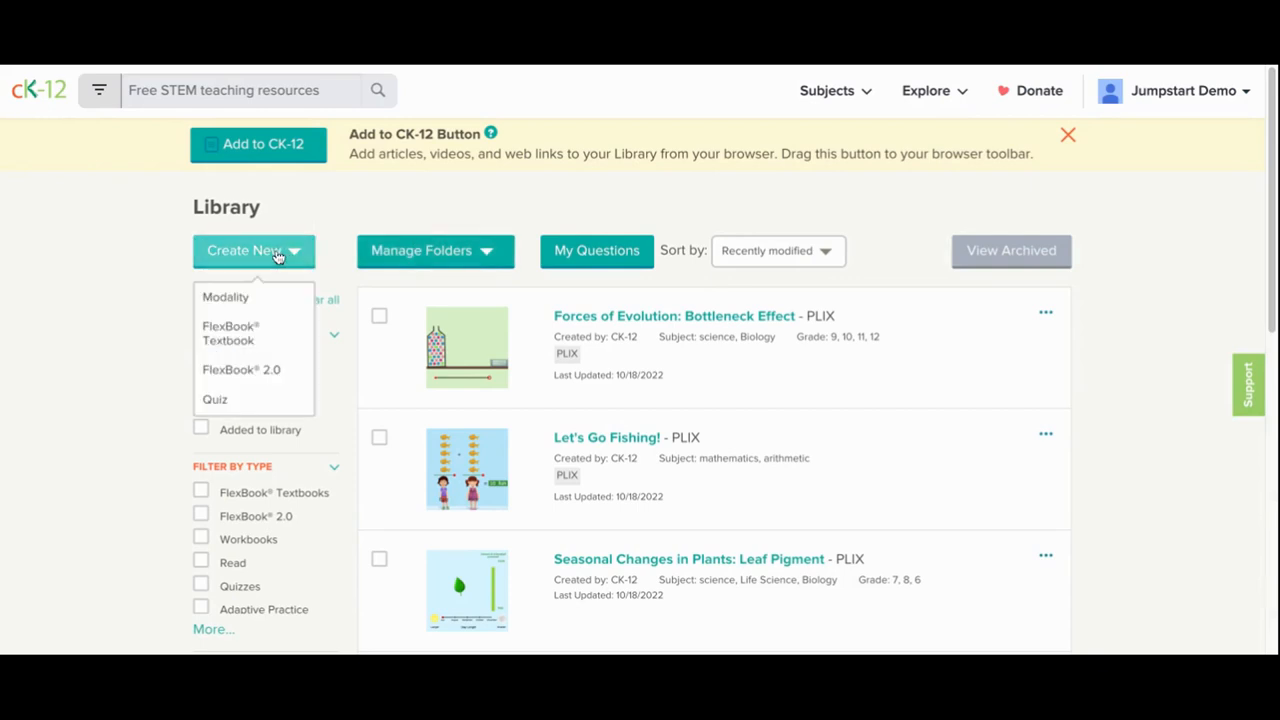
{"action": "mouse_move", "coordinate": [241, 369]}
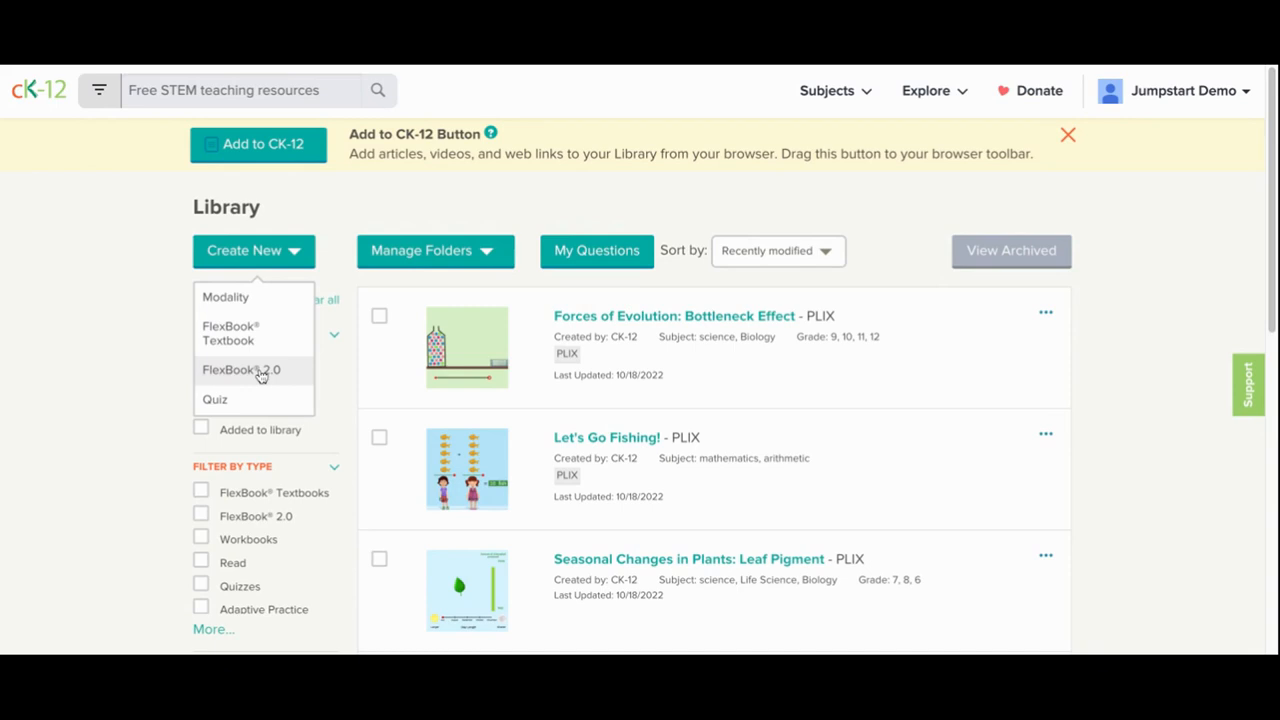
Step: Create an untitled FlexBook 2.0, view its Details and Resources, and return to Edit
{"action": "left_click", "coordinate": [241, 369]}
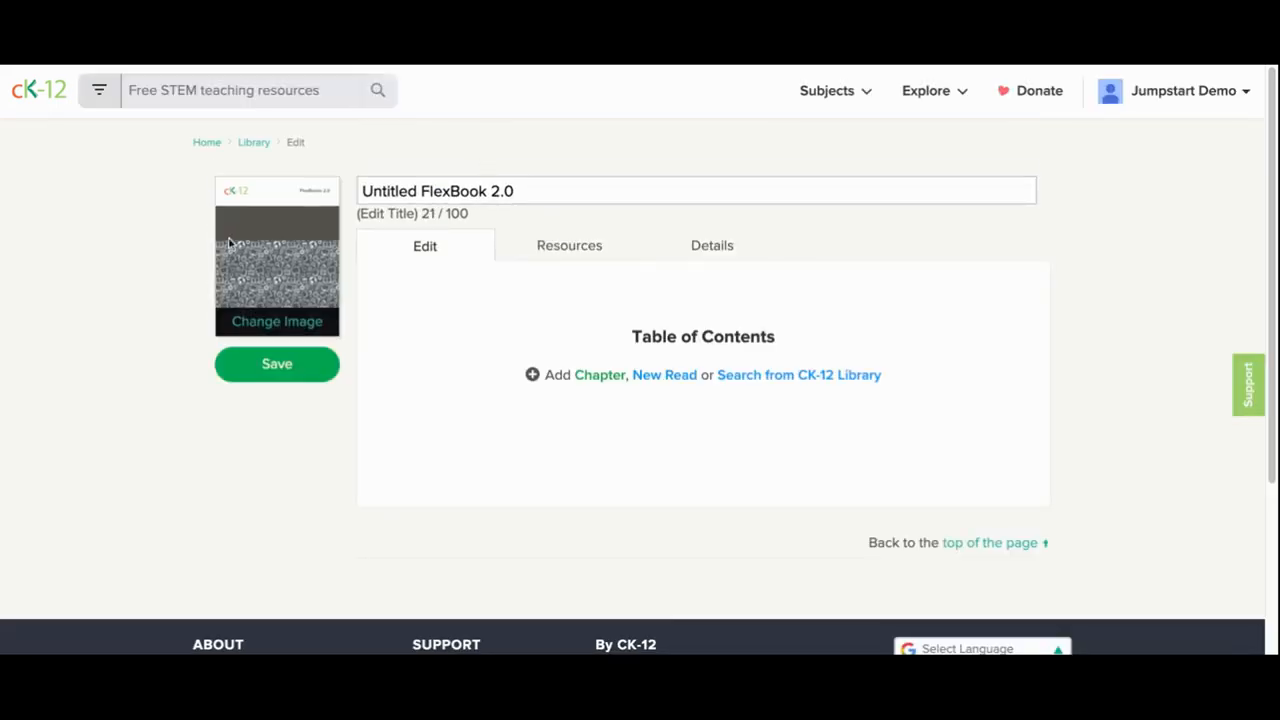
{"action": "mouse_move", "coordinate": [640, 250]}
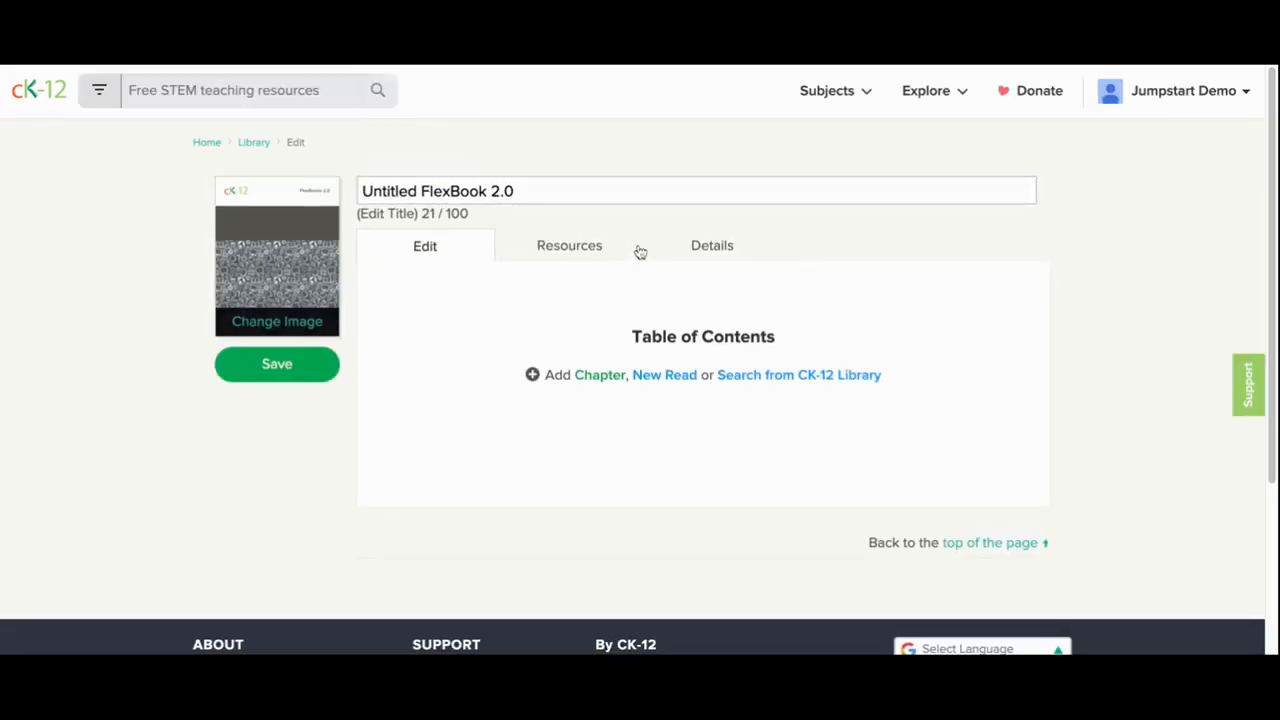
{"action": "left_click", "coordinate": [710, 245]}
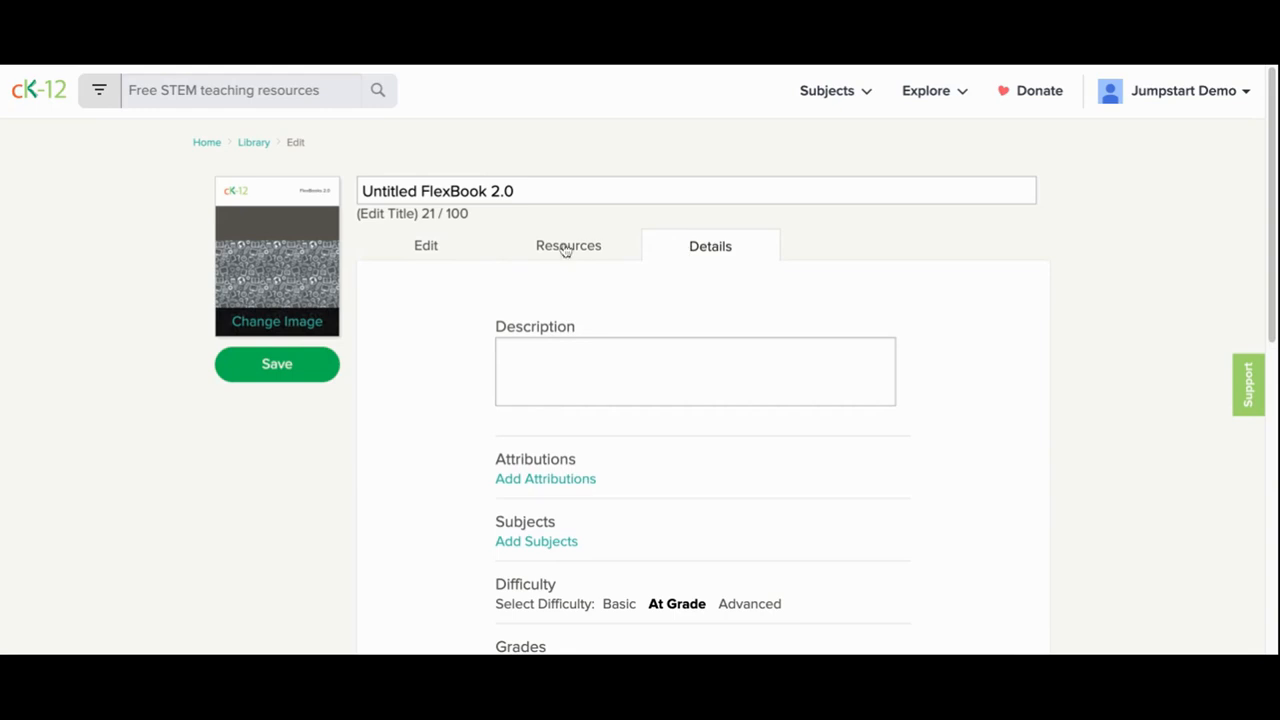
{"action": "left_click", "coordinate": [568, 246]}
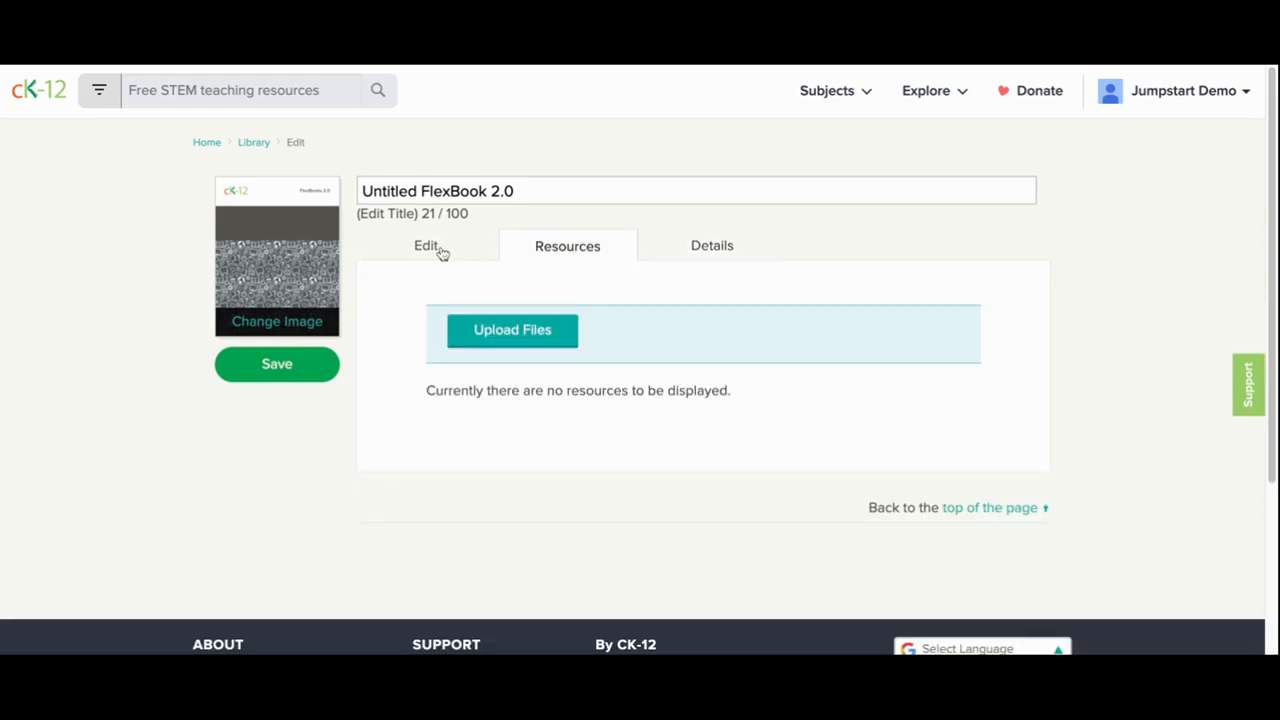
{"action": "left_click", "coordinate": [425, 245]}
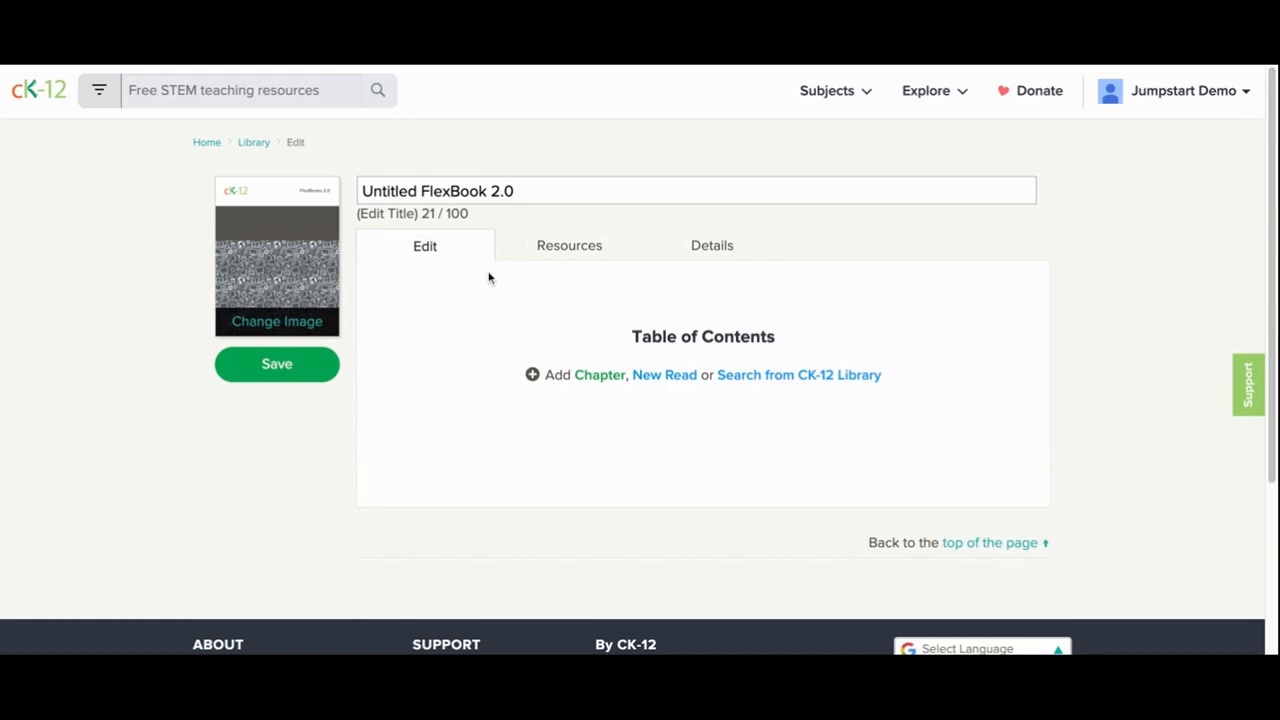
{"action": "mouse_move", "coordinate": [463, 277]}
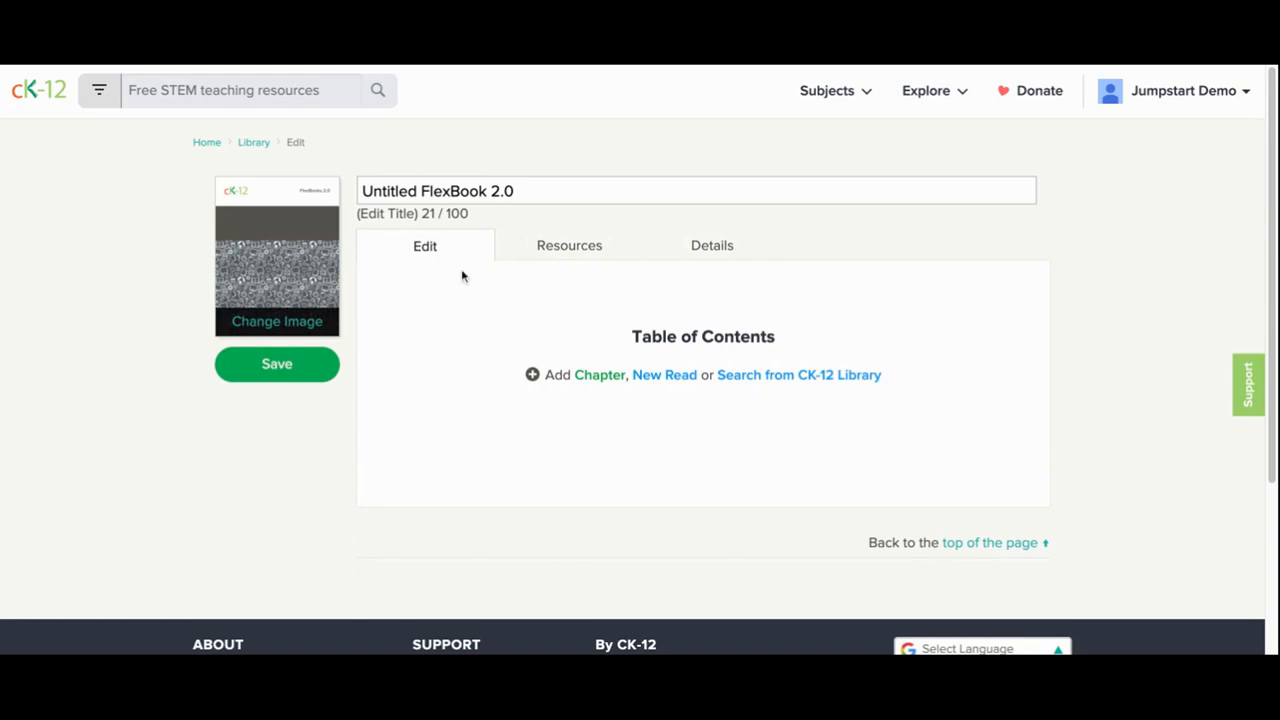
{"action": "mouse_move", "coordinate": [513, 310]}
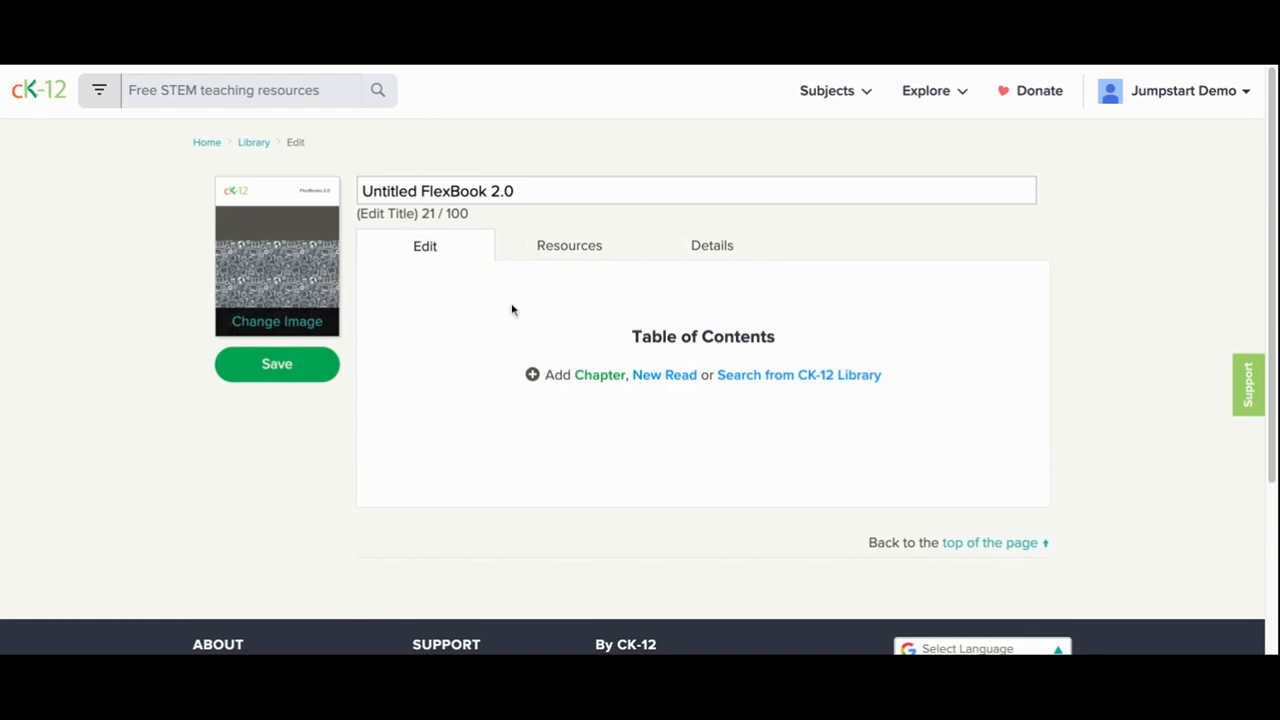
{"action": "mouse_move", "coordinate": [778, 388]}
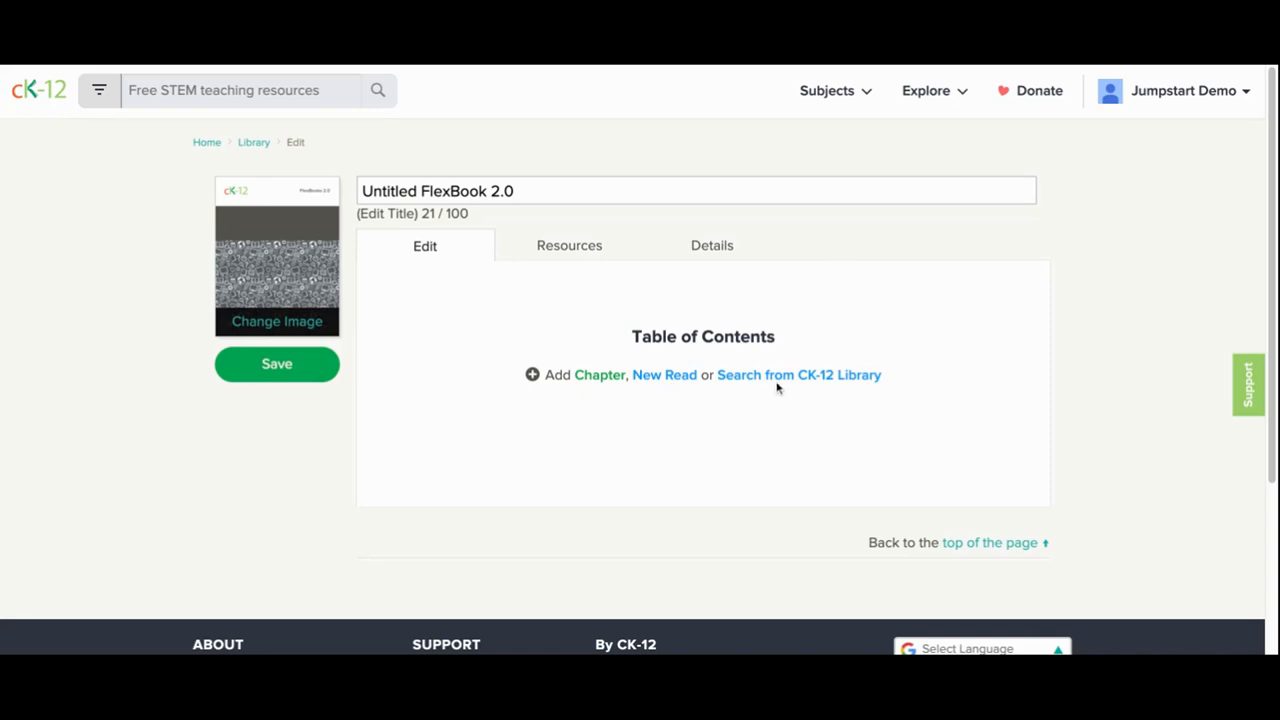
{"action": "mouse_move", "coordinate": [783, 389]}
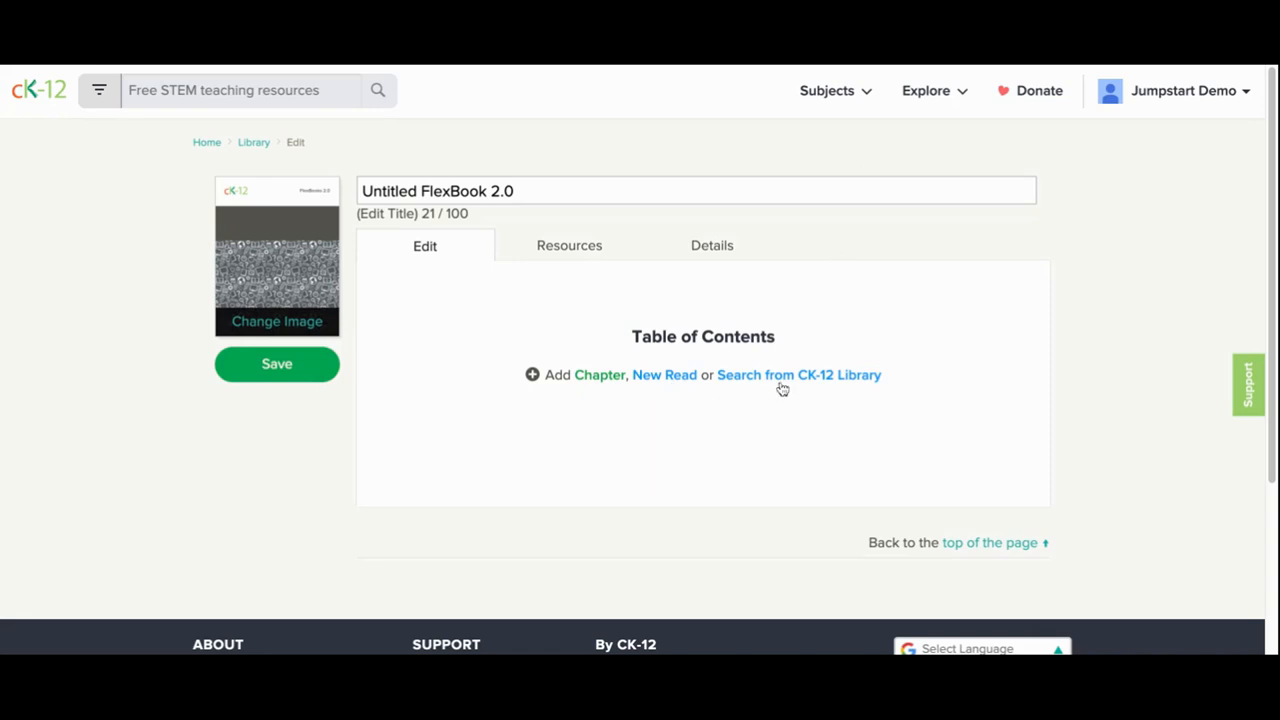
{"action": "mouse_move", "coordinate": [783, 388]}
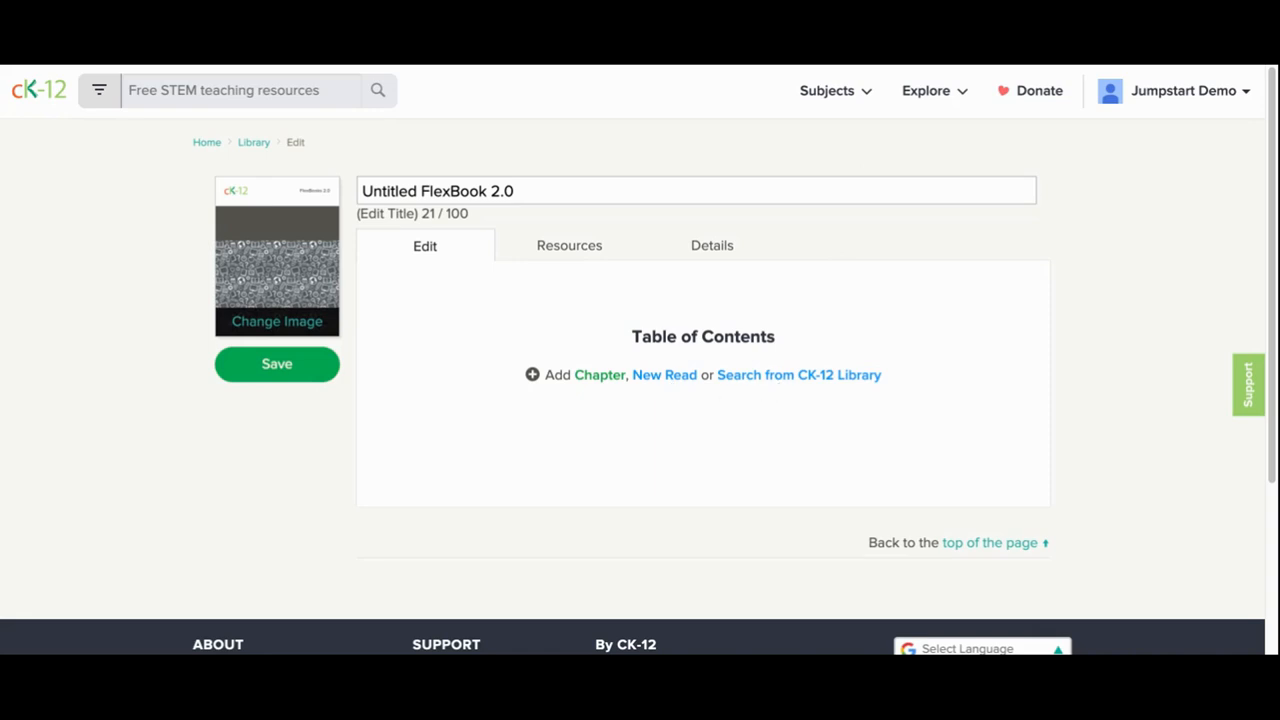